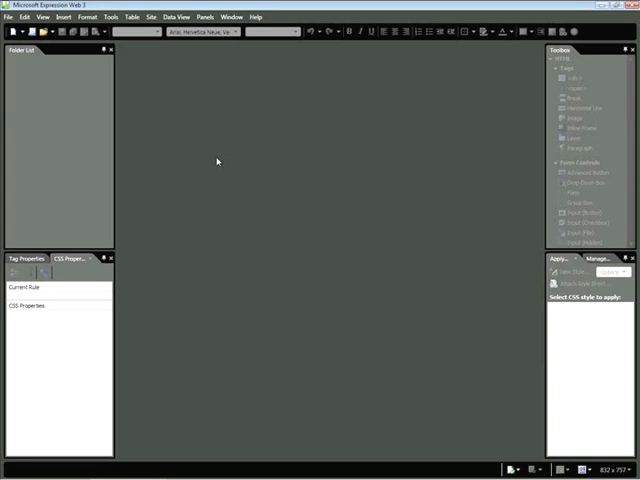
pyautogui.moveTo(204, 160)
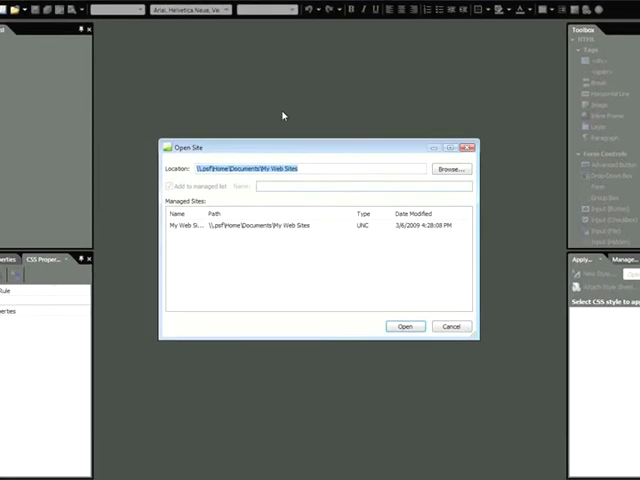
# Browse into the 06_Deploying folder and open Lucerne_site as the current site.
pyautogui.click(448, 168)
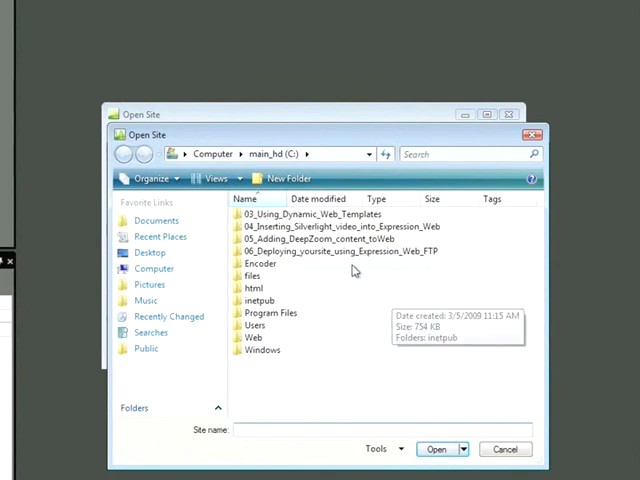
pyautogui.click(340, 252)
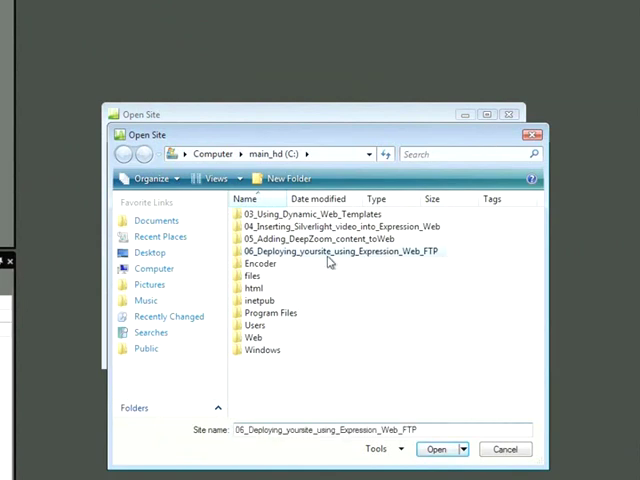
pyautogui.doubleClick(338, 252)
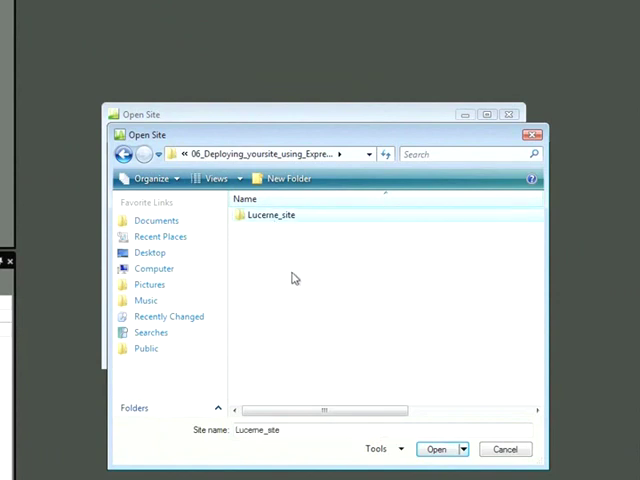
pyautogui.click(442, 448)
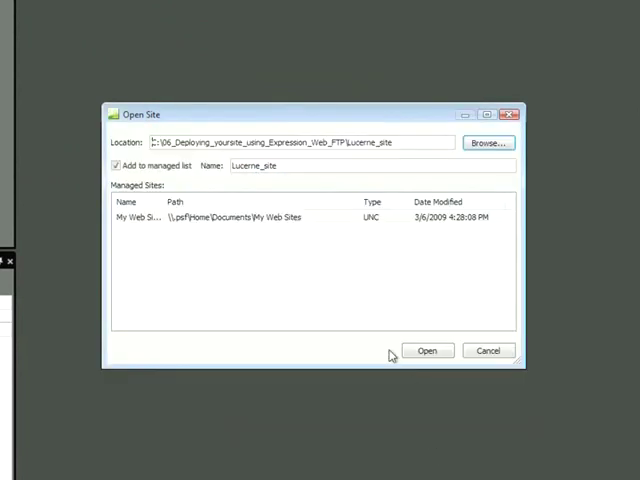
pyautogui.click(428, 350)
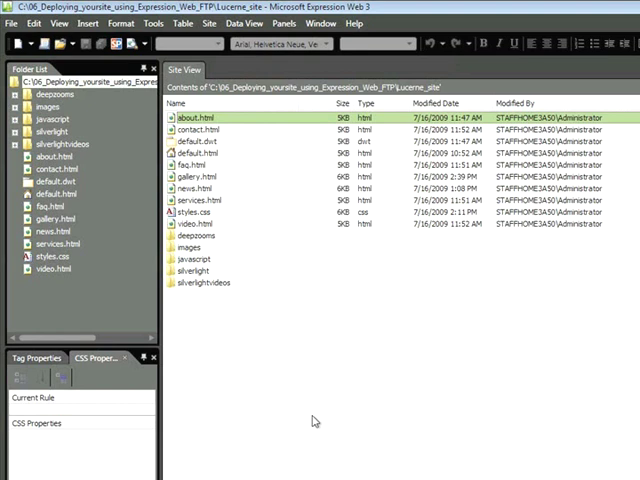
# Show the Publishing tab of Site Settings from the Site menu.
pyautogui.click(208, 24)
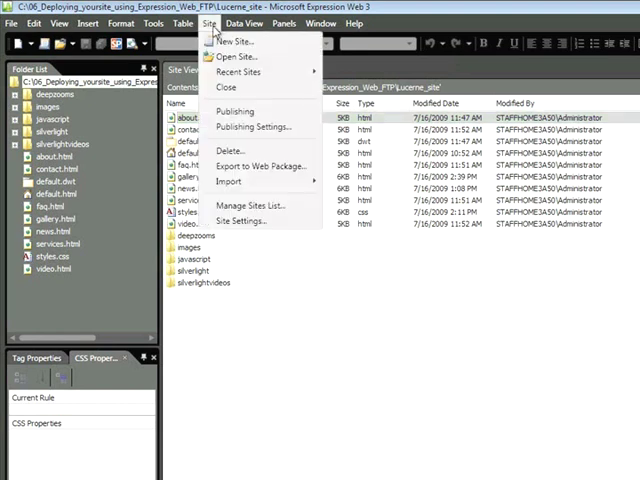
pyautogui.click(240, 220)
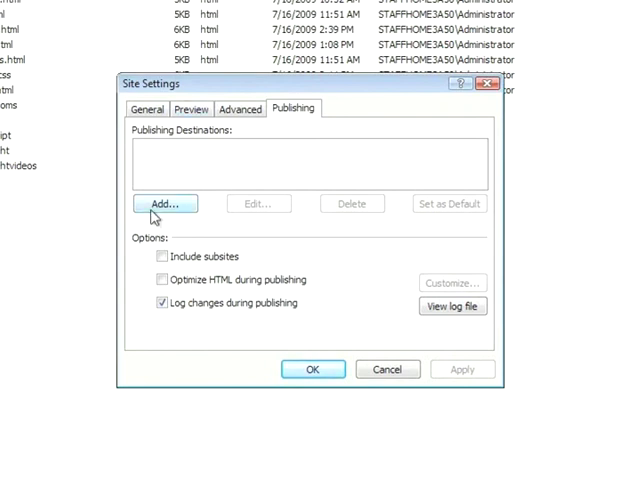
# Add a new publishing destination and name the connection 'Lucerne'.
pyautogui.click(166, 204)
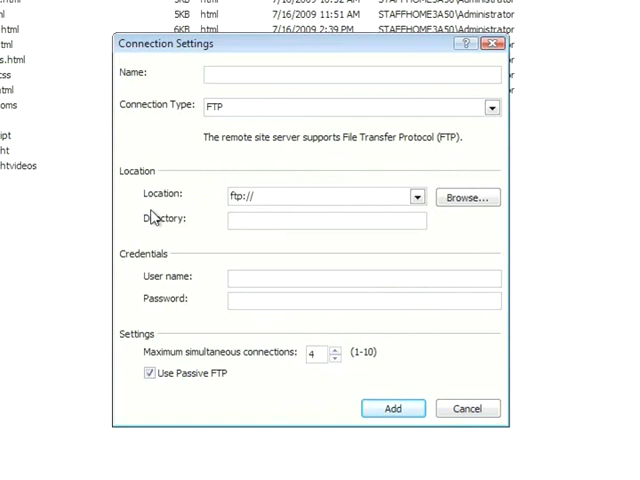
pyautogui.write('L')
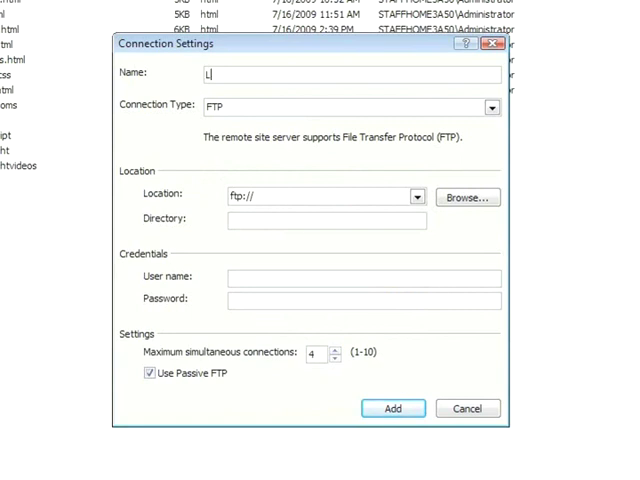
pyautogui.write('ucerne')
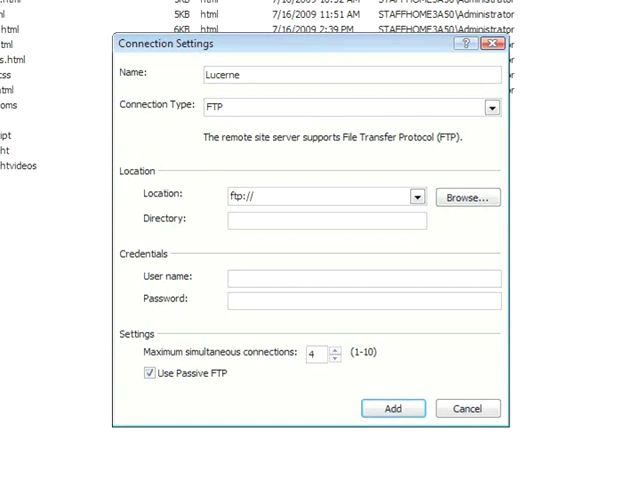
pyautogui.moveTo(492, 108)
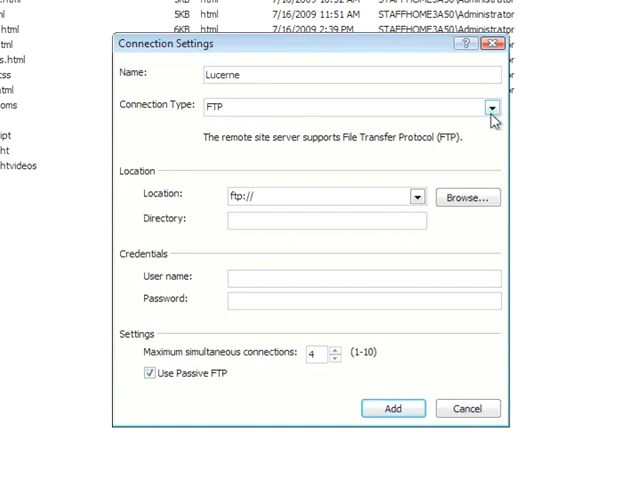
pyautogui.click(492, 108)
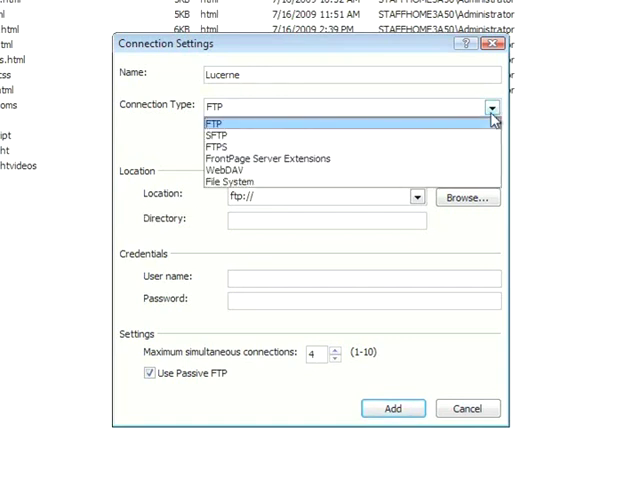
pyautogui.click(216, 136)
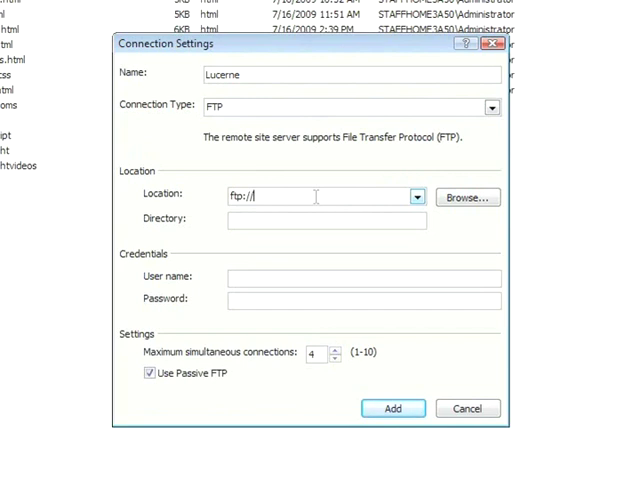
# Set Location ftp://agiserver.com with user agi_user and password, and add the connection.
pyautogui.write('agiser')
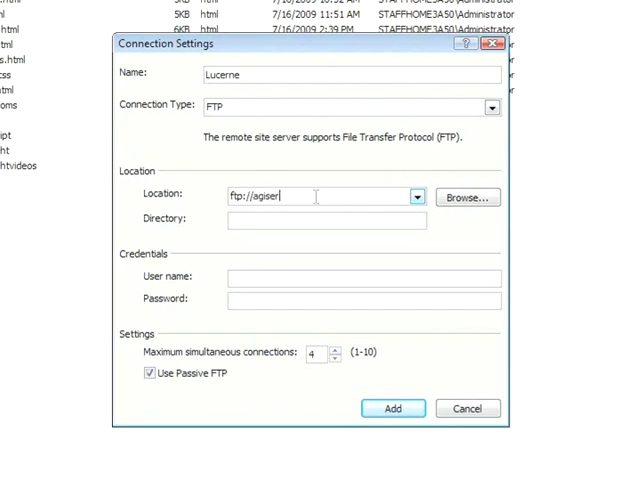
pyautogui.write('server.com')
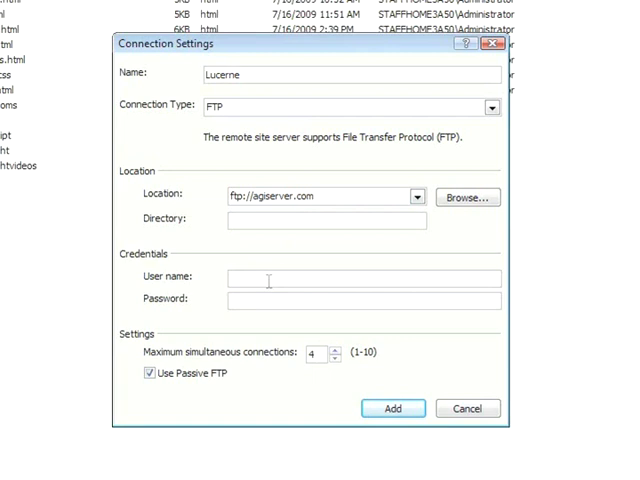
pyautogui.write('agi')
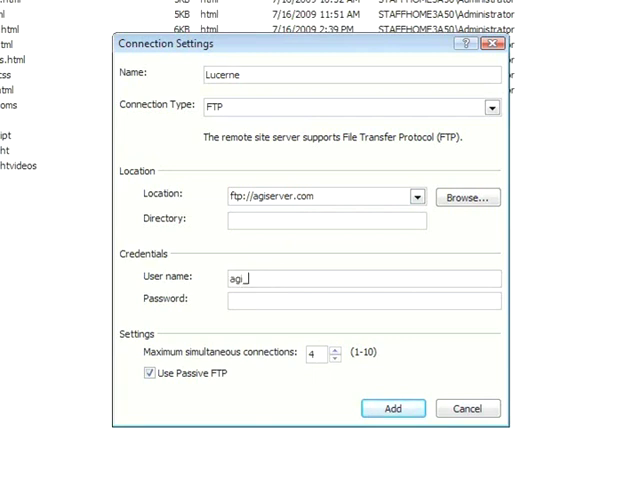
pyautogui.write('user')
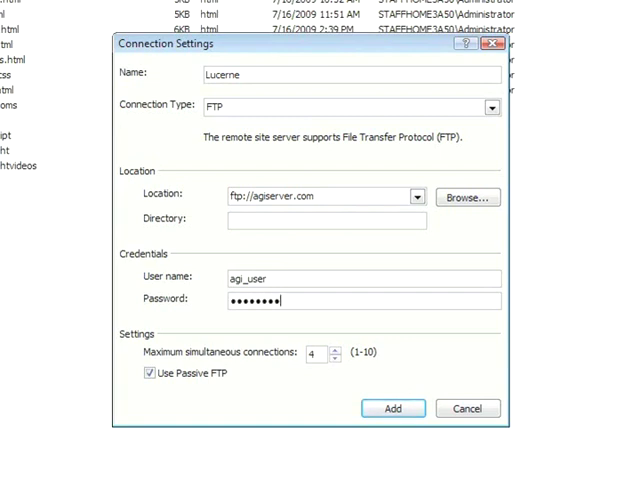
pyautogui.click(394, 408)
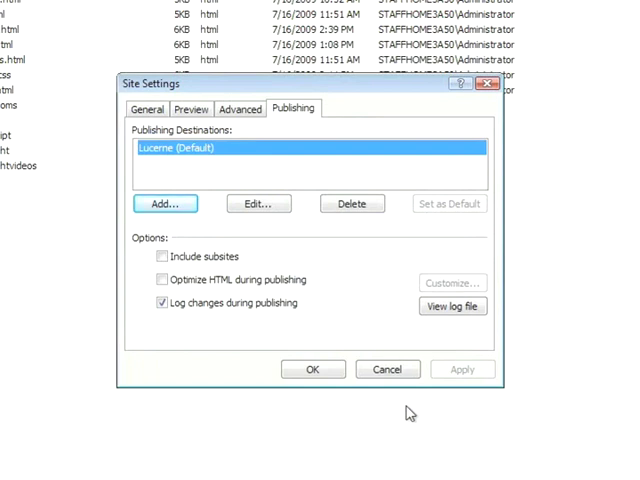
# Confirm Site Settings so Lucerne shows as the publishing destination.
pyautogui.click(312, 368)
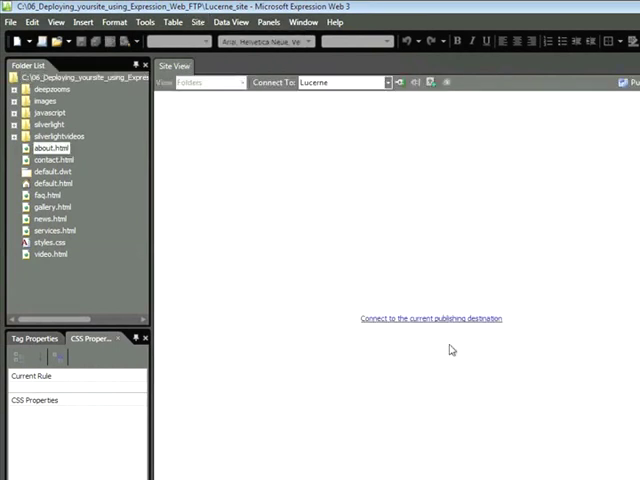
pyautogui.moveTo(470, 322)
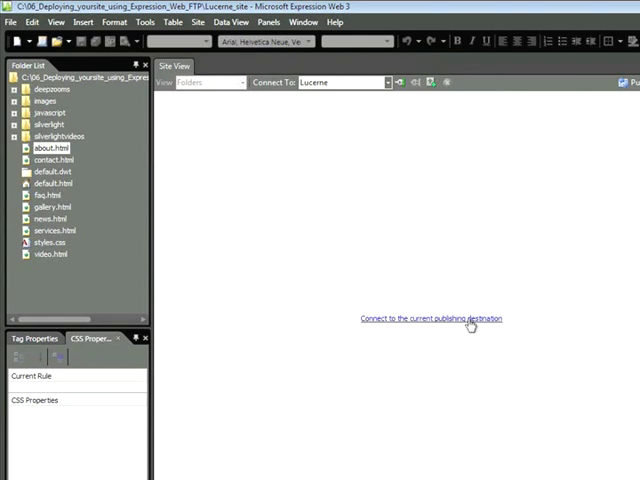
# Connect to the Lucerne destination to show local and remote files side by side.
pyautogui.click(428, 318)
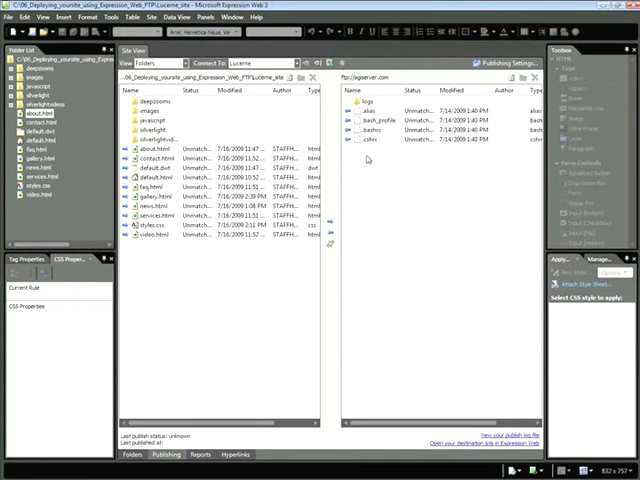
pyautogui.moveTo(446, 176)
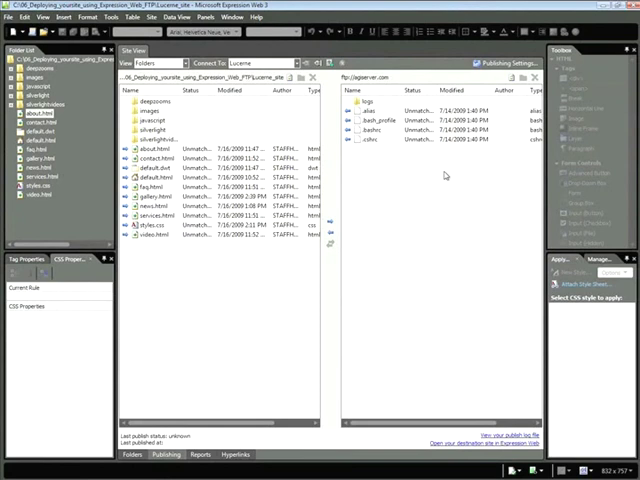
pyautogui.moveTo(408, 168)
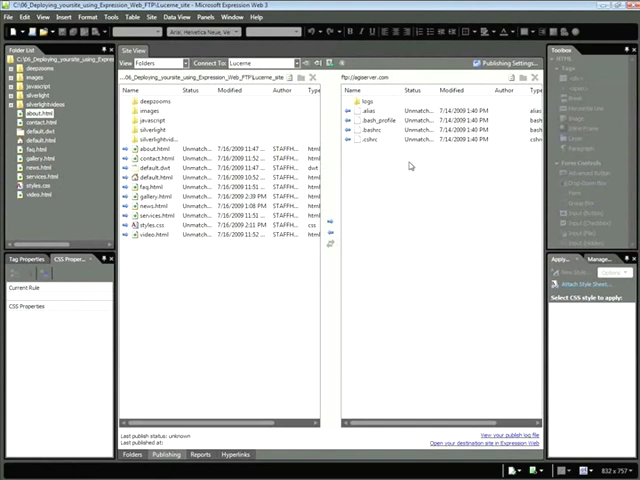
pyautogui.moveTo(388, 174)
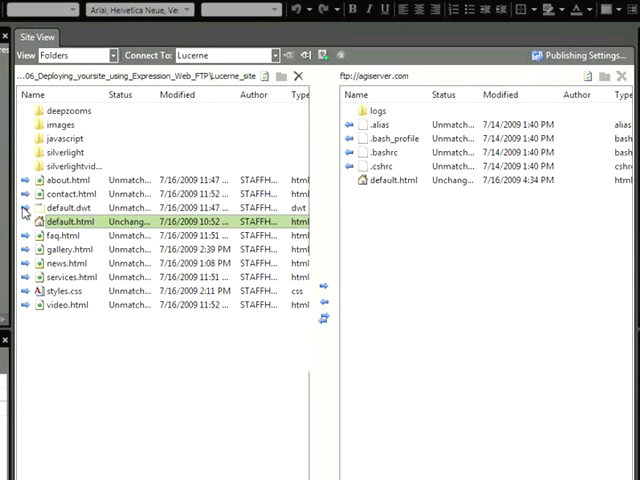
pyautogui.moveTo(32, 288)
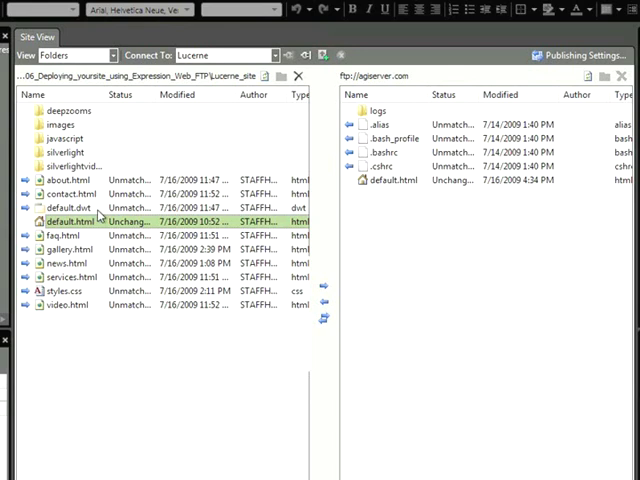
pyautogui.moveTo(88, 222)
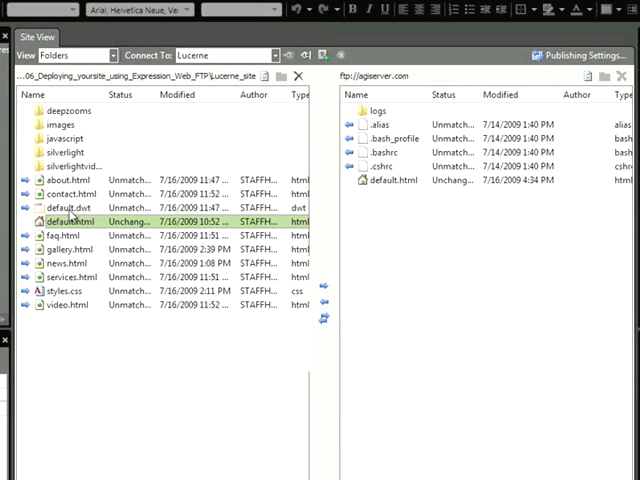
# Exclude the local default.dwt template from publishing.
pyautogui.rightClick(64, 208)
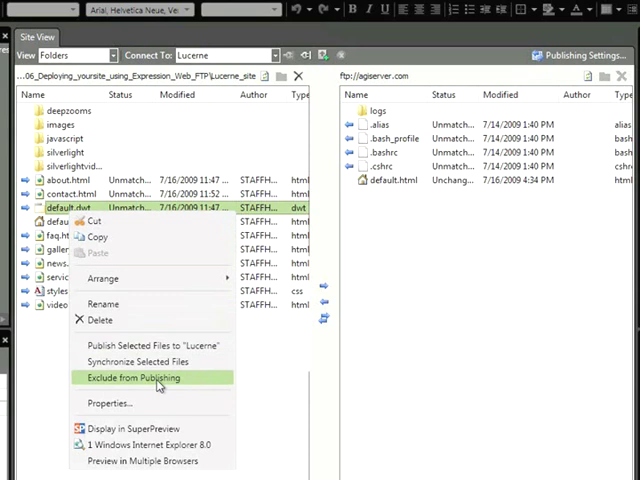
pyautogui.click(142, 376)
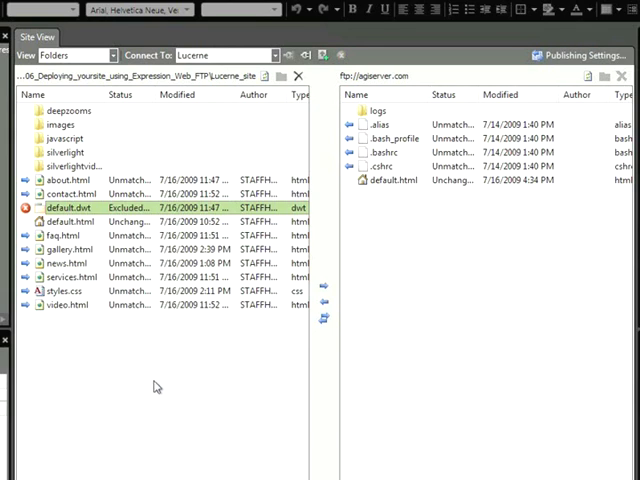
pyautogui.moveTo(70, 122)
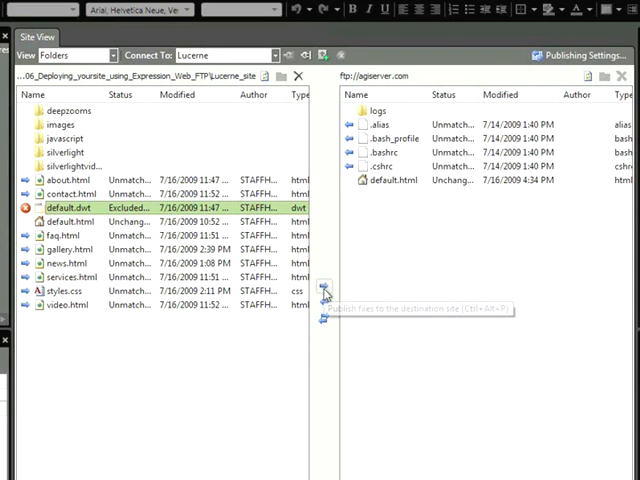
pyautogui.moveTo(328, 296)
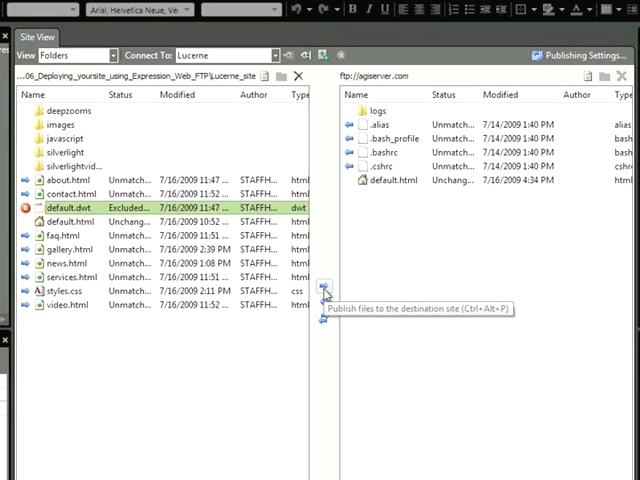
# Publish the local files to the server, keeping the remote-only file.
pyautogui.click(332, 284)
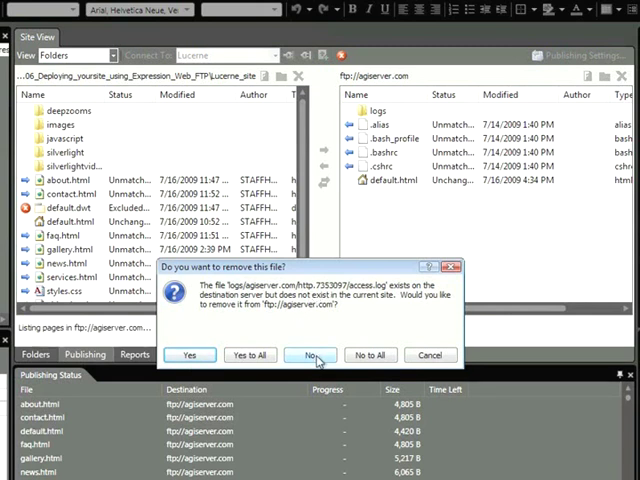
pyautogui.click(314, 356)
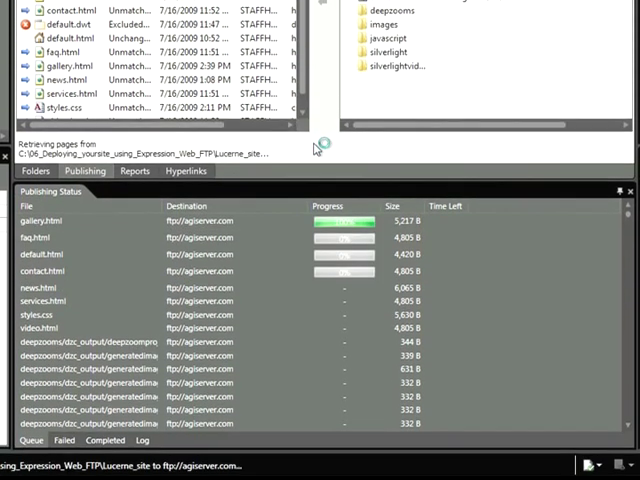